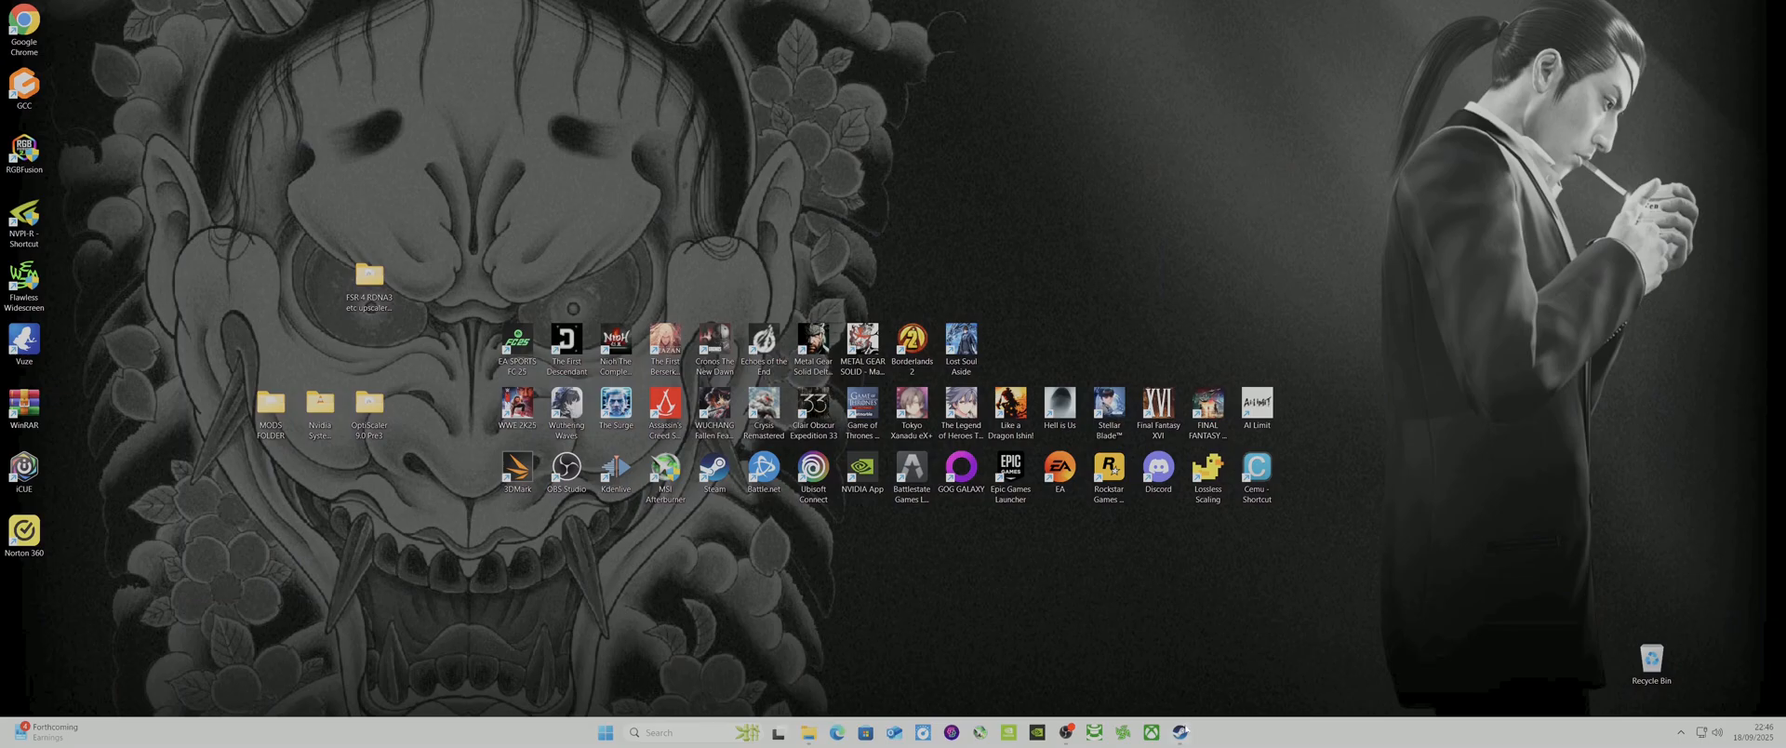
Browse Stellar Blade's local install folder from its Steam Installed Files properties
right_click(65, 341)
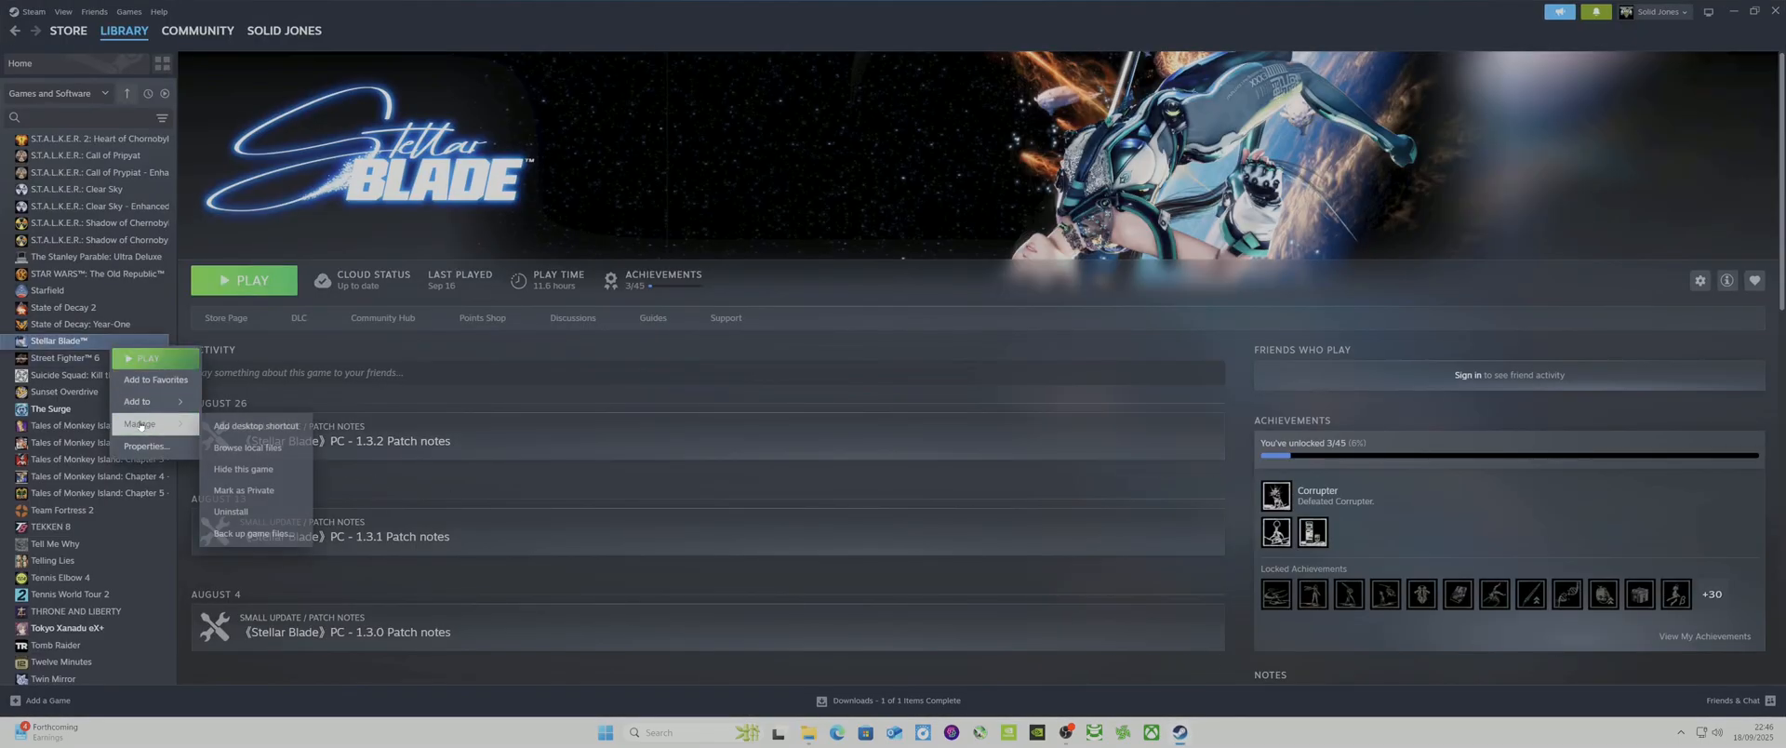
left_click(146, 447)
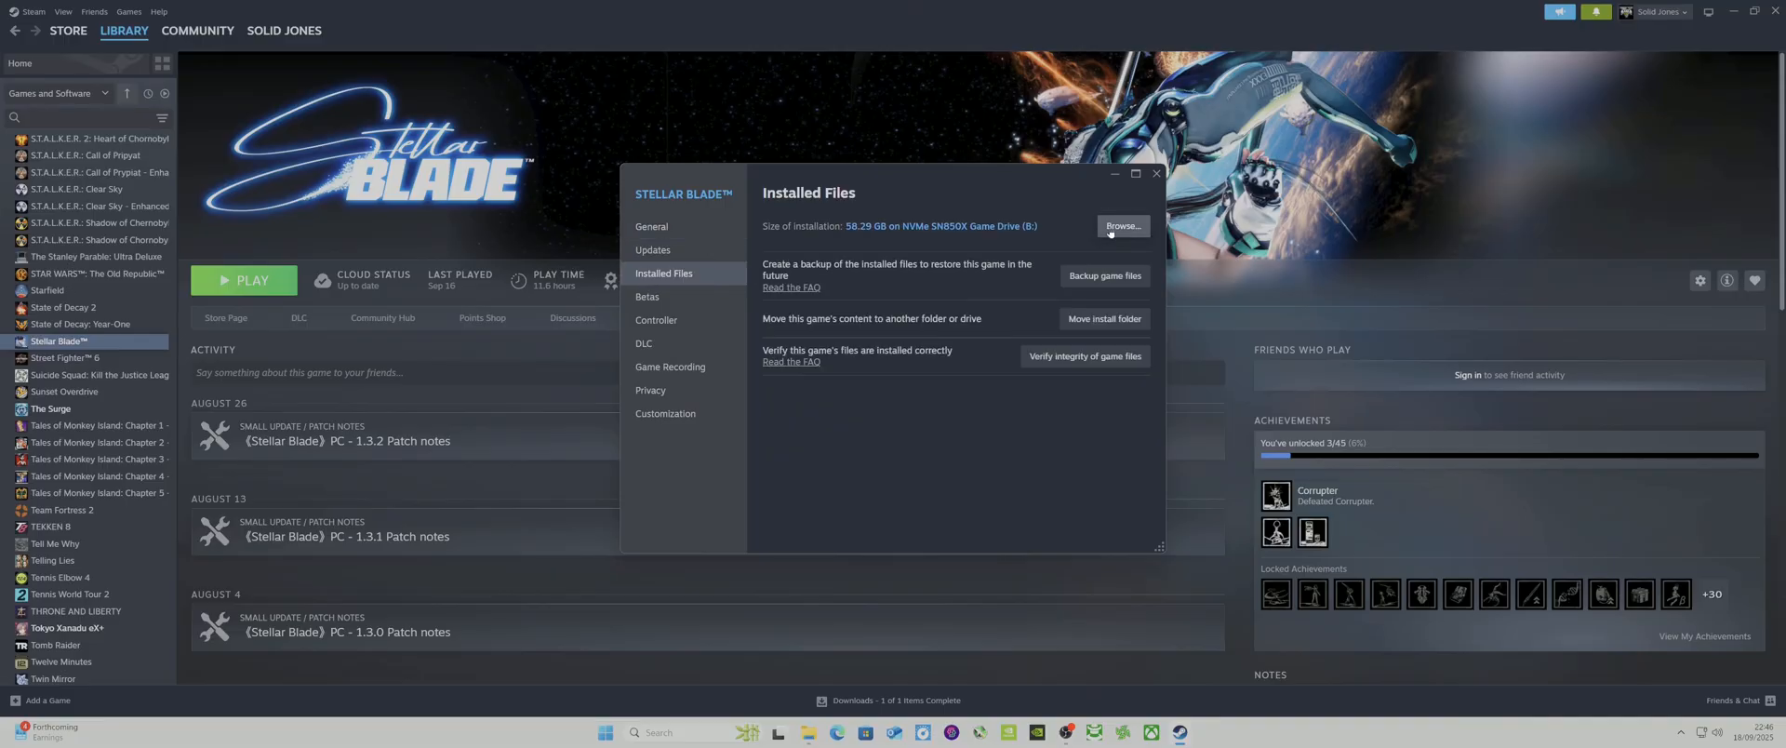
left_click(1121, 227)
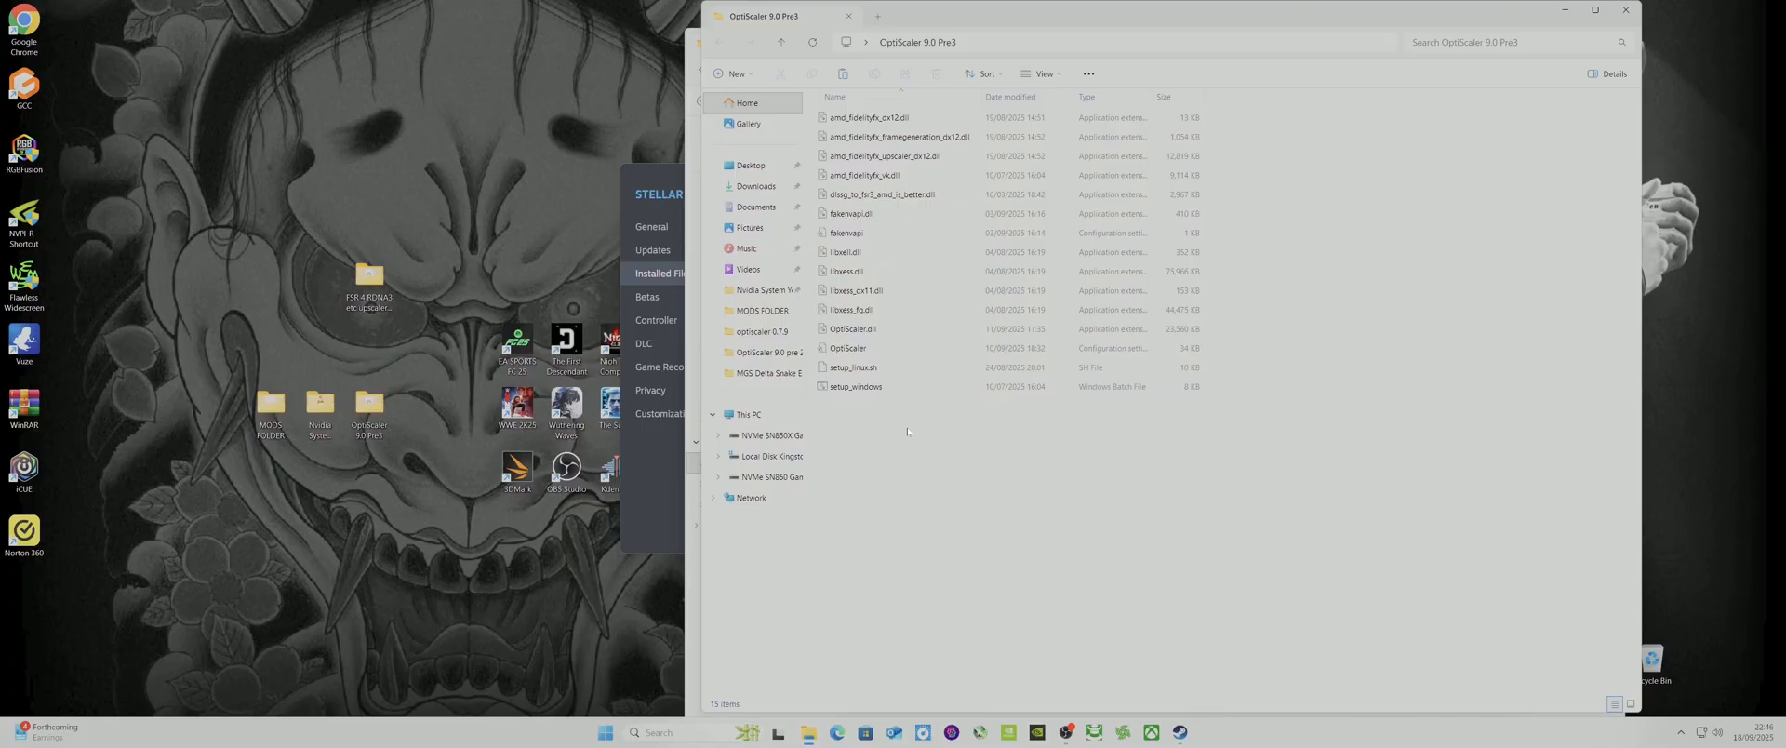
Copy all OptiScaler 9.0 Pre3 files into SB\Binaries\Win64, replacing existing files
key("ctrl+a")
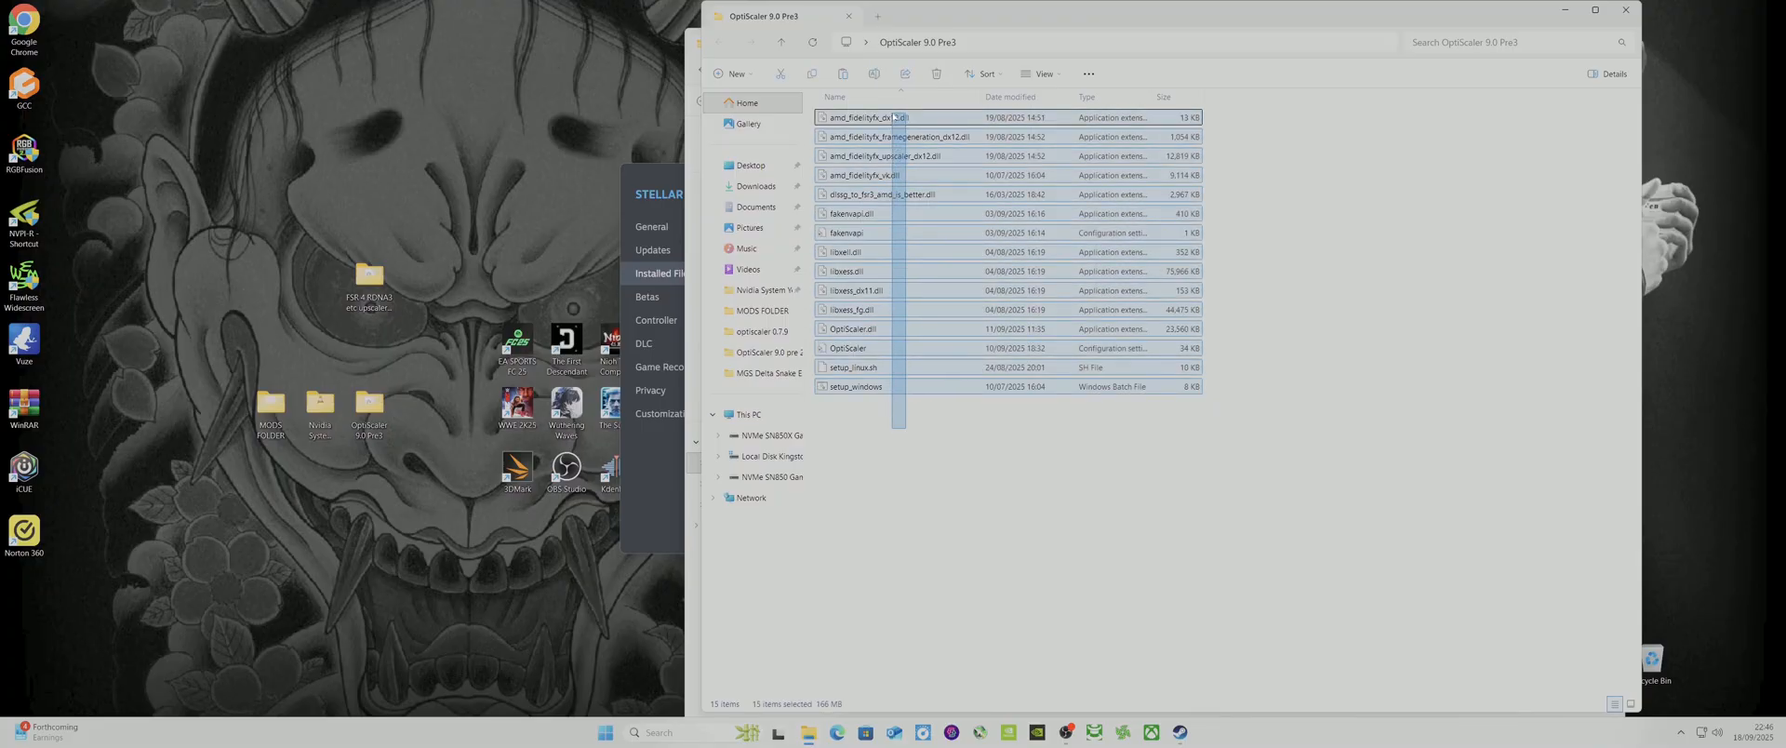
right_click(871, 117)
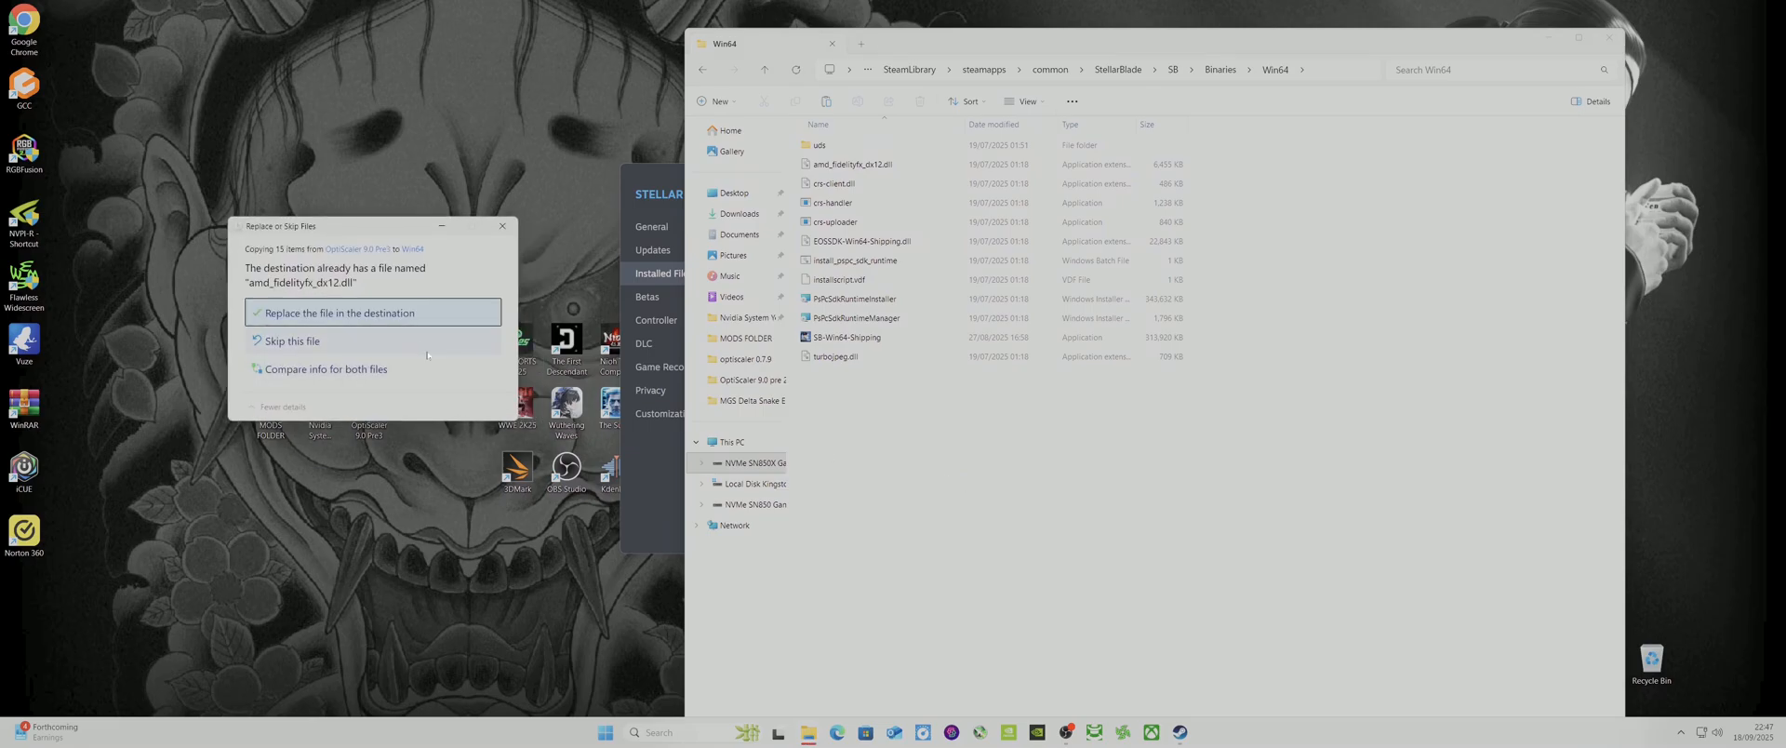
left_click(330, 312)
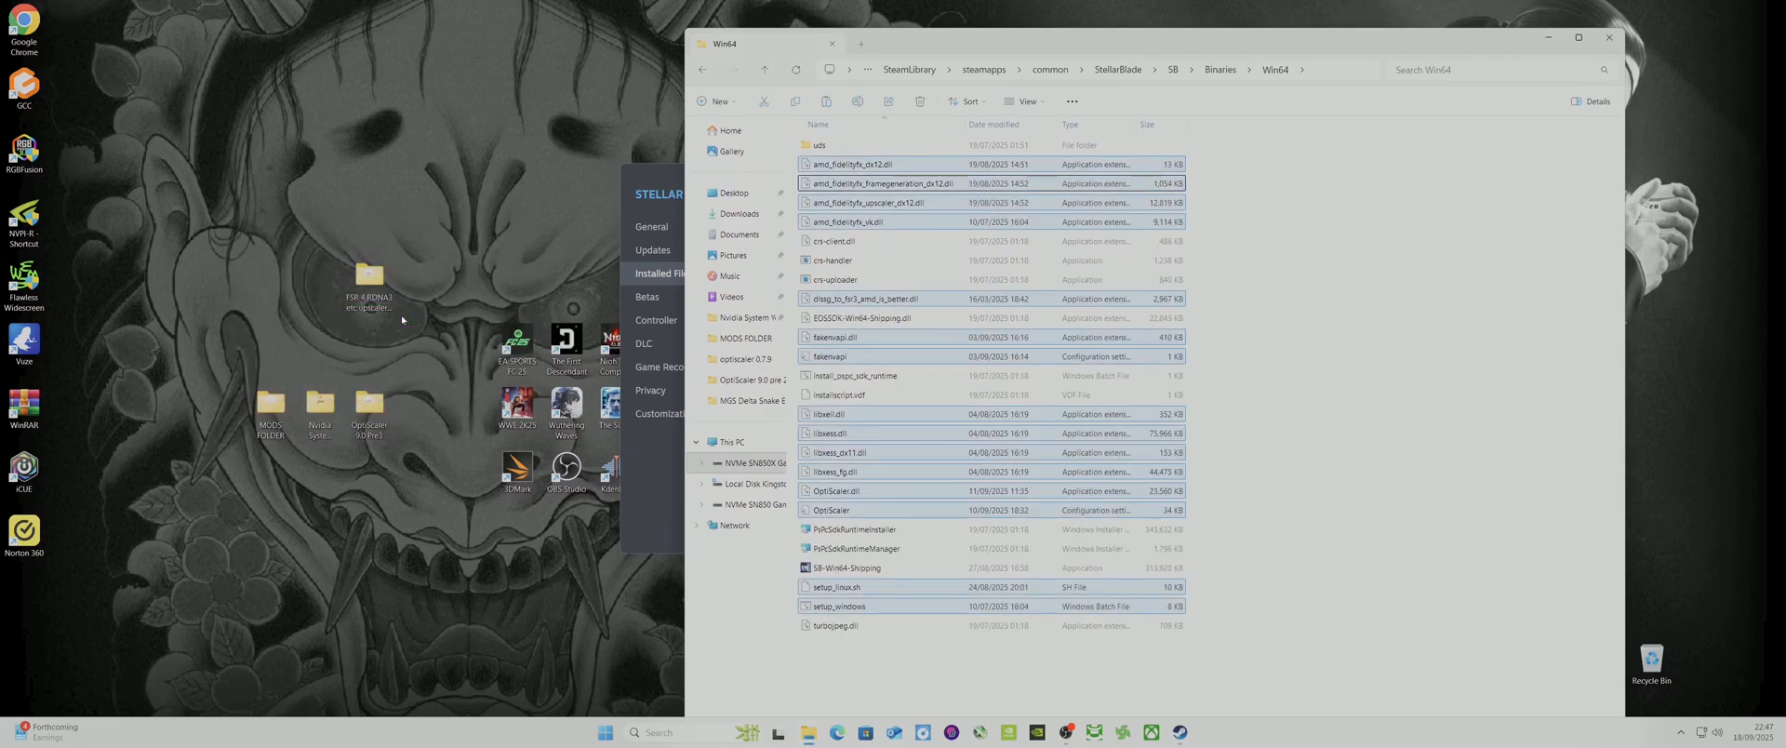
Run setup_windows.bat, allow it past the security warning, and choose option 1 (dxgi.dll)
double_click(838, 605)
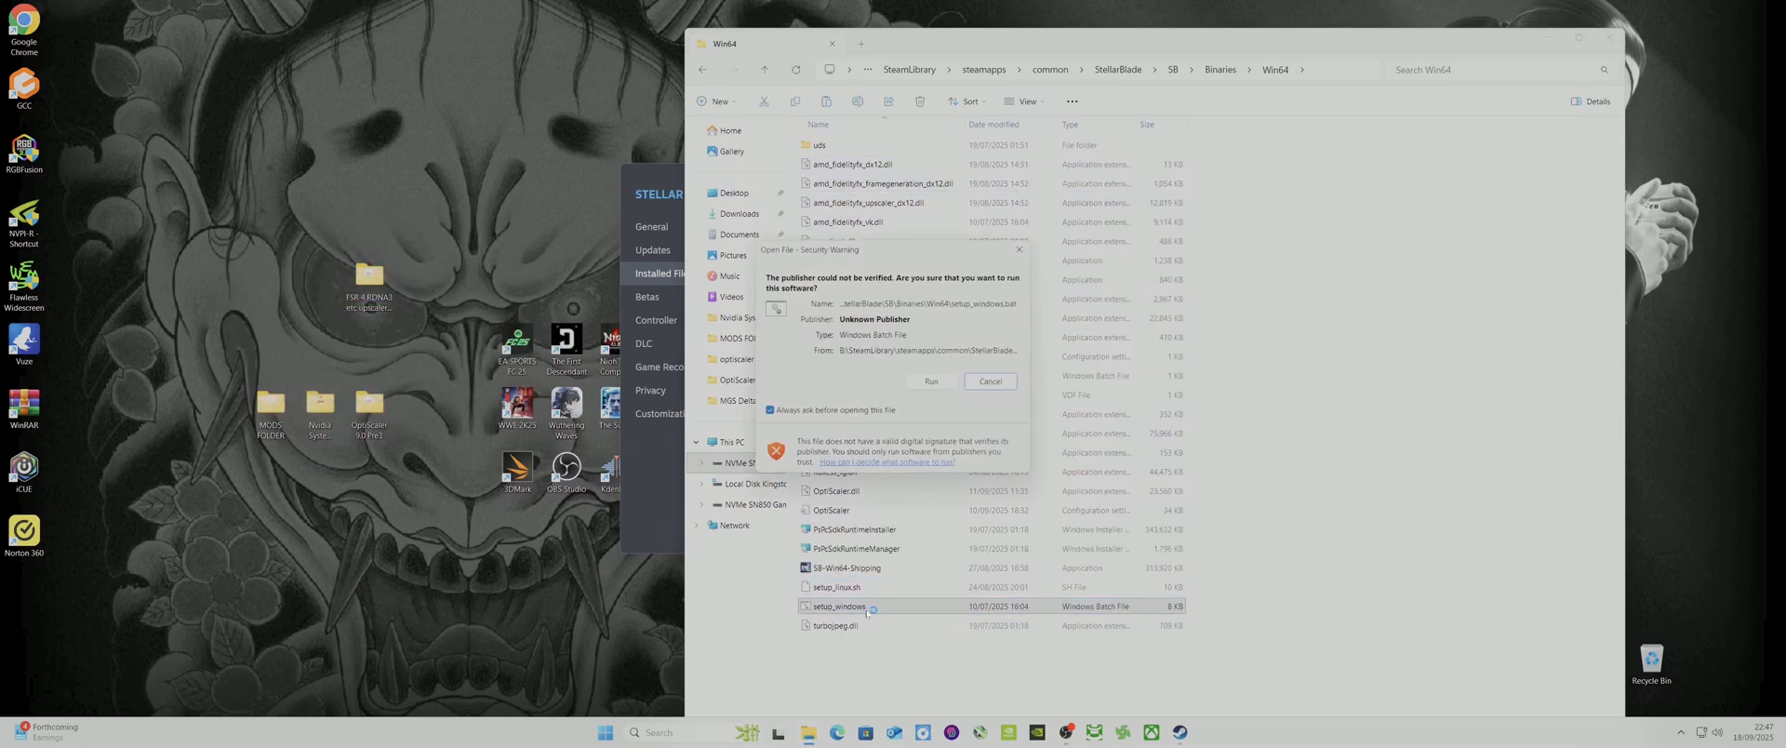
left_click(929, 381)
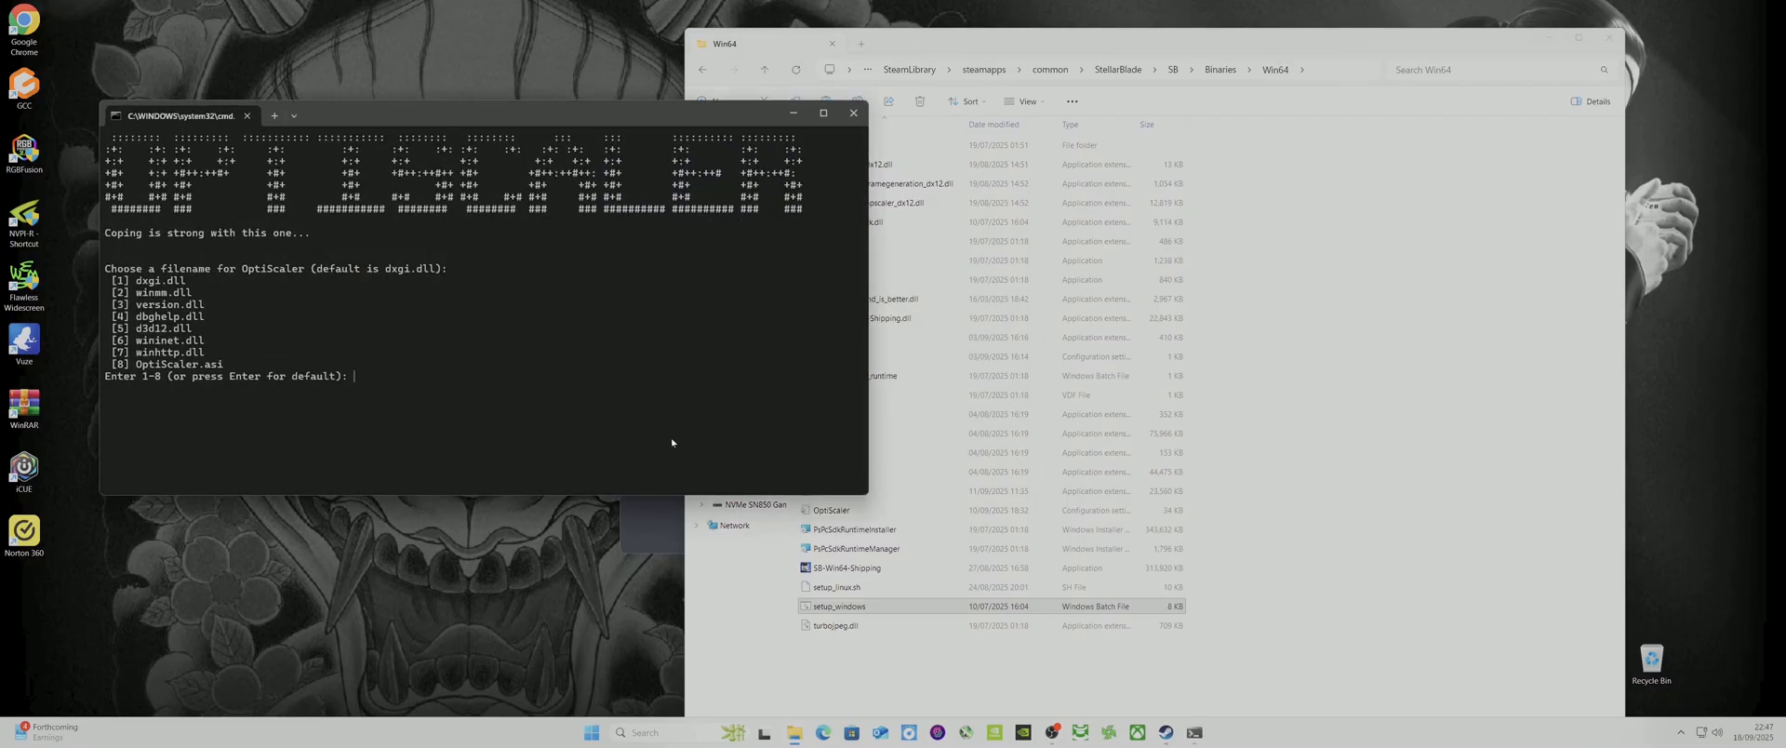
type("1")
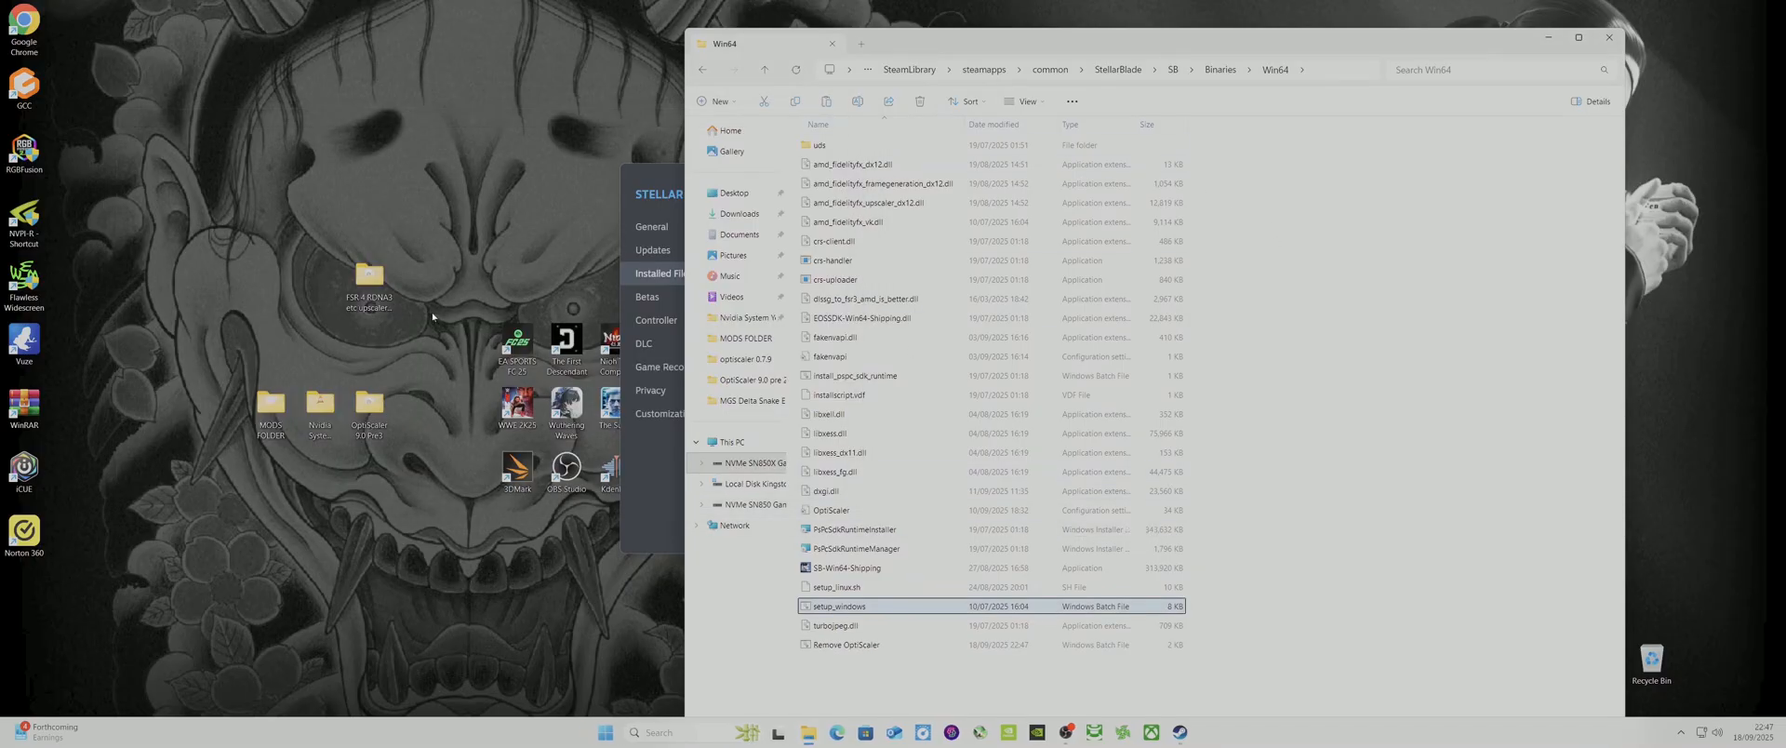
mouse_move(368, 279)
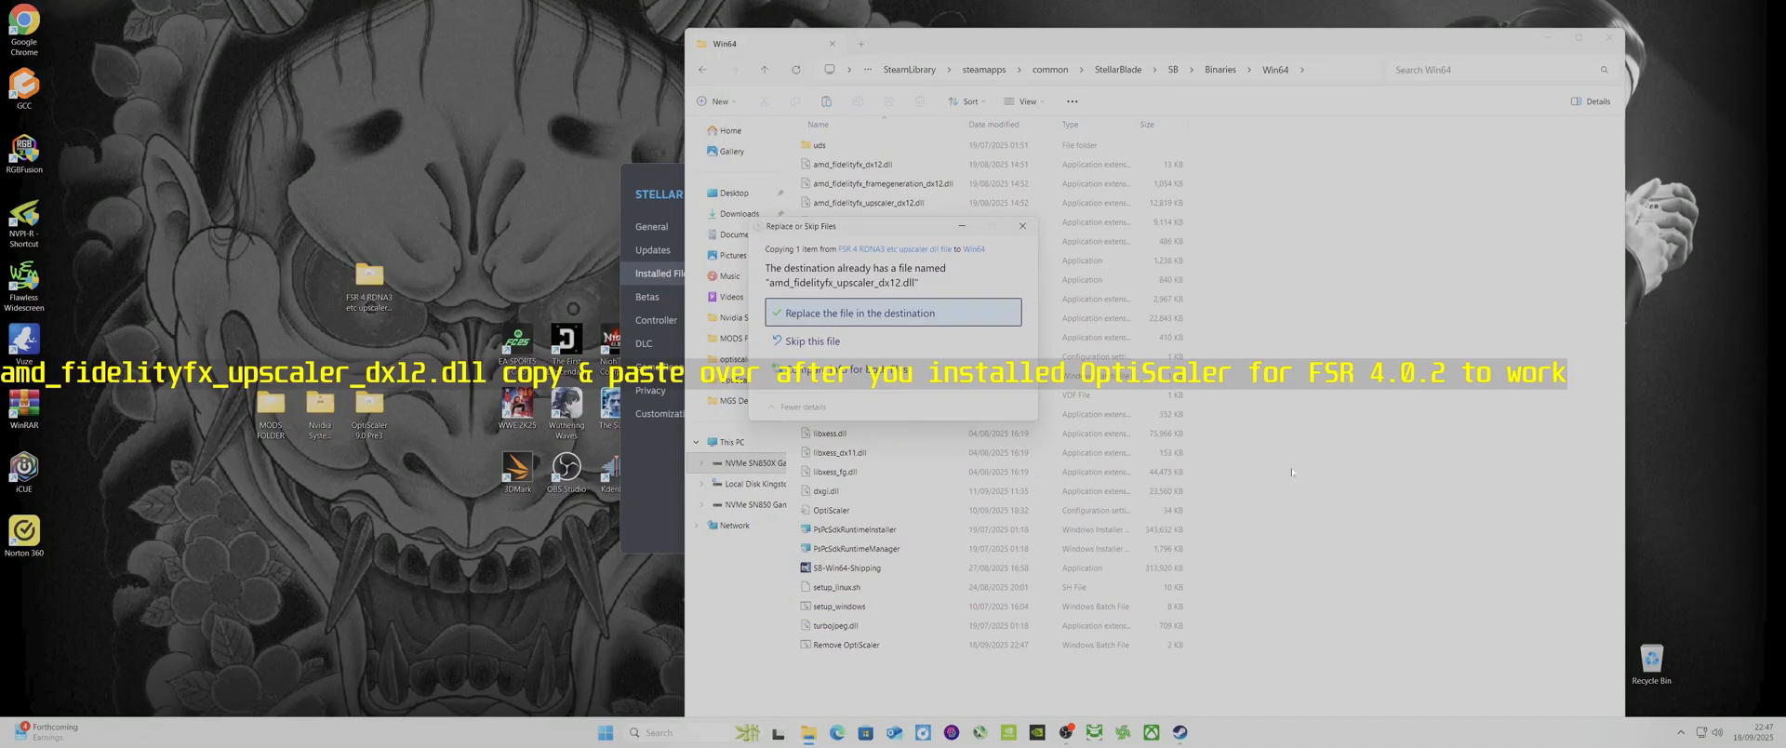
Replace Win64's amd_fidelityfx_upscaler_dx12.dll with the FSR 4.0.2 version
left_click(892, 314)
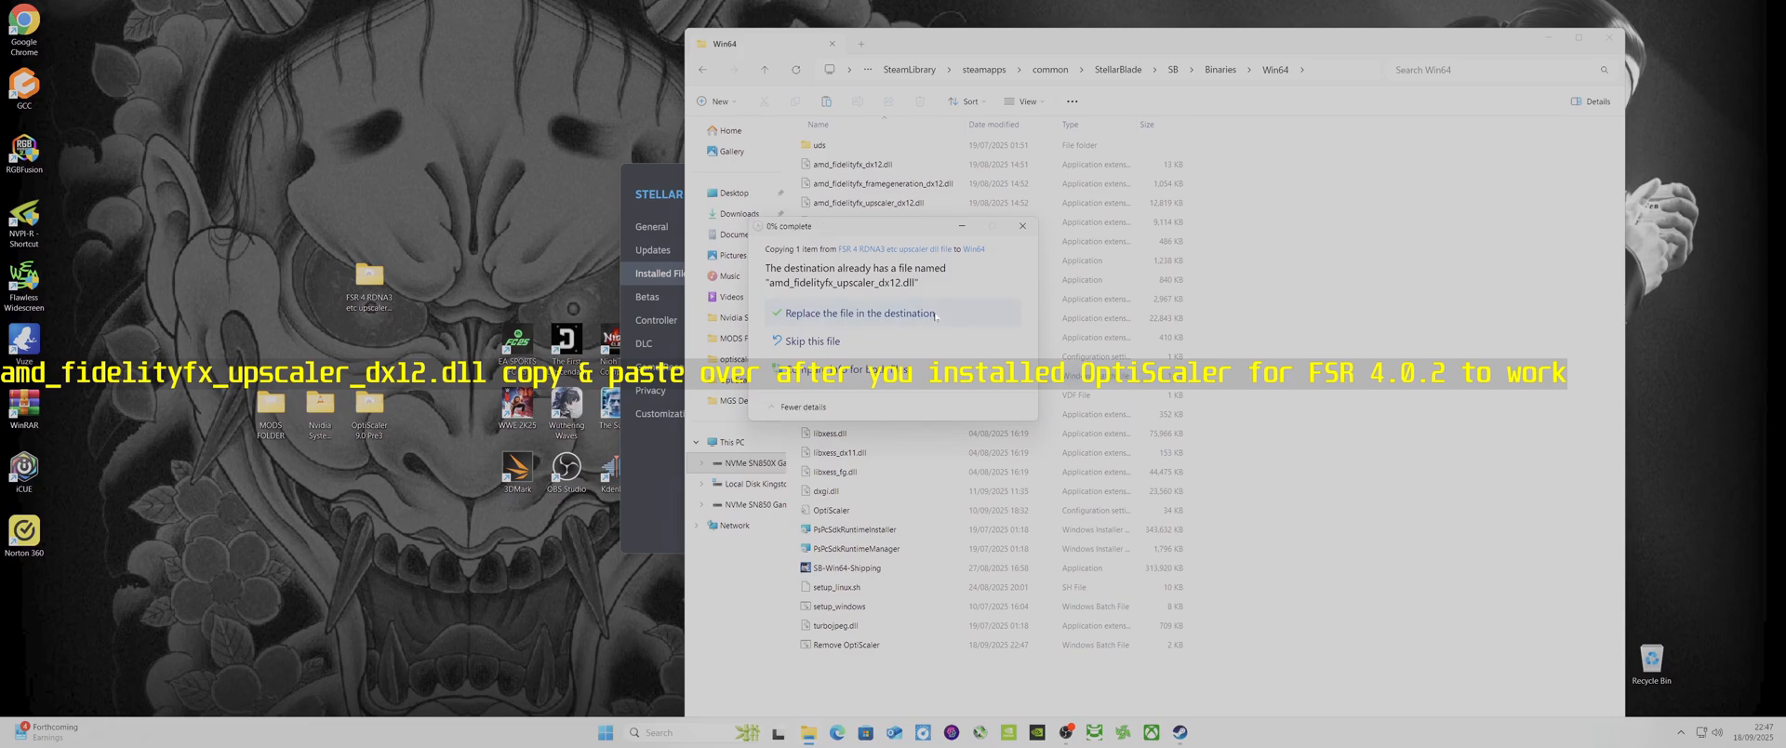
left_click(861, 314)
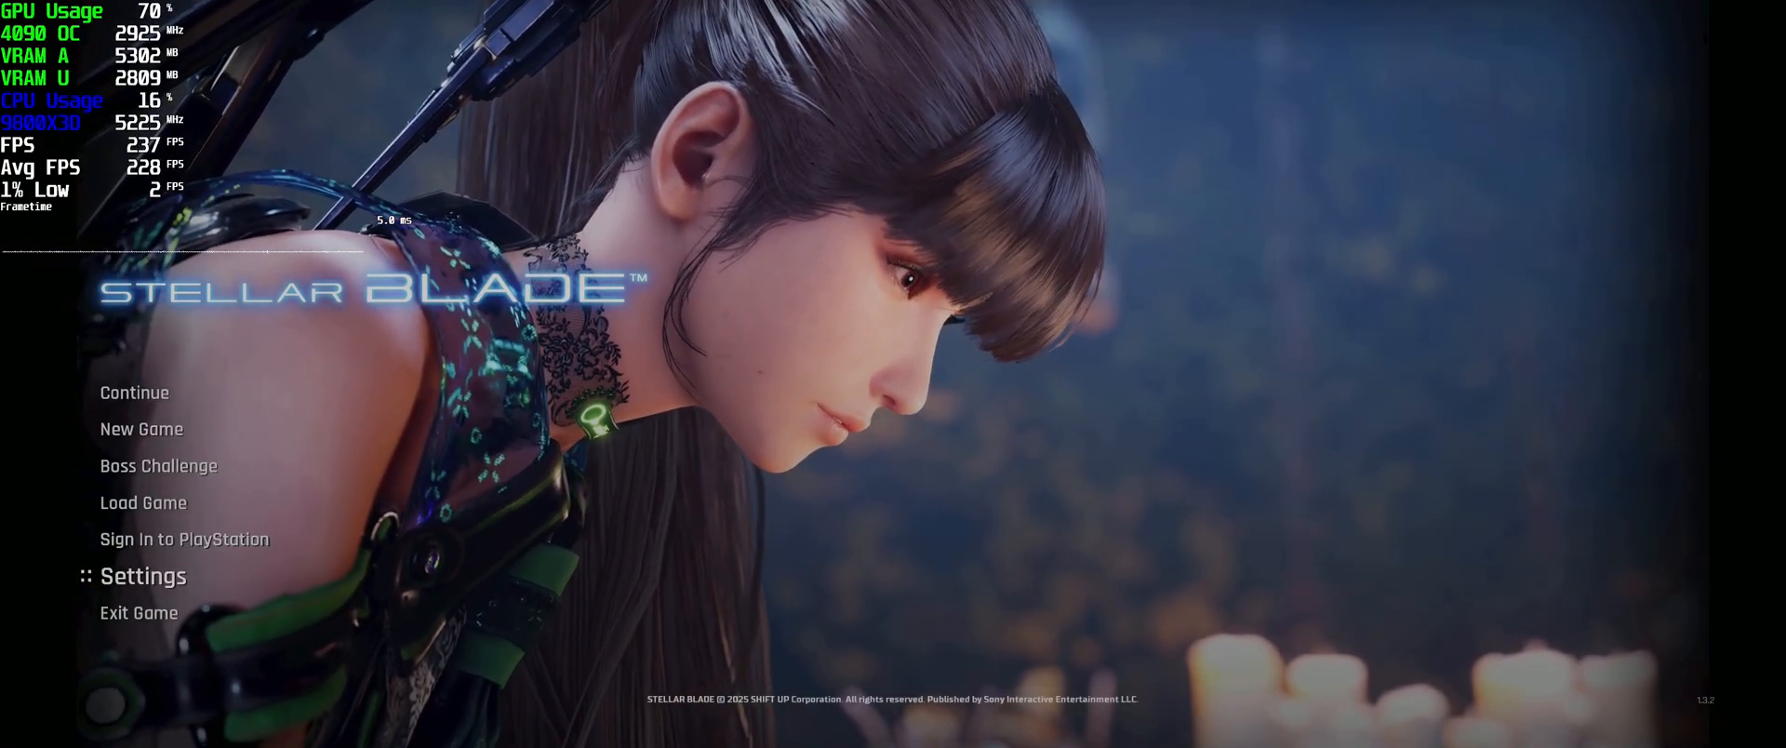
View the Display > Graphics resolution scaling options with NVIDIA DLSS 4 selected
left_click(143, 575)
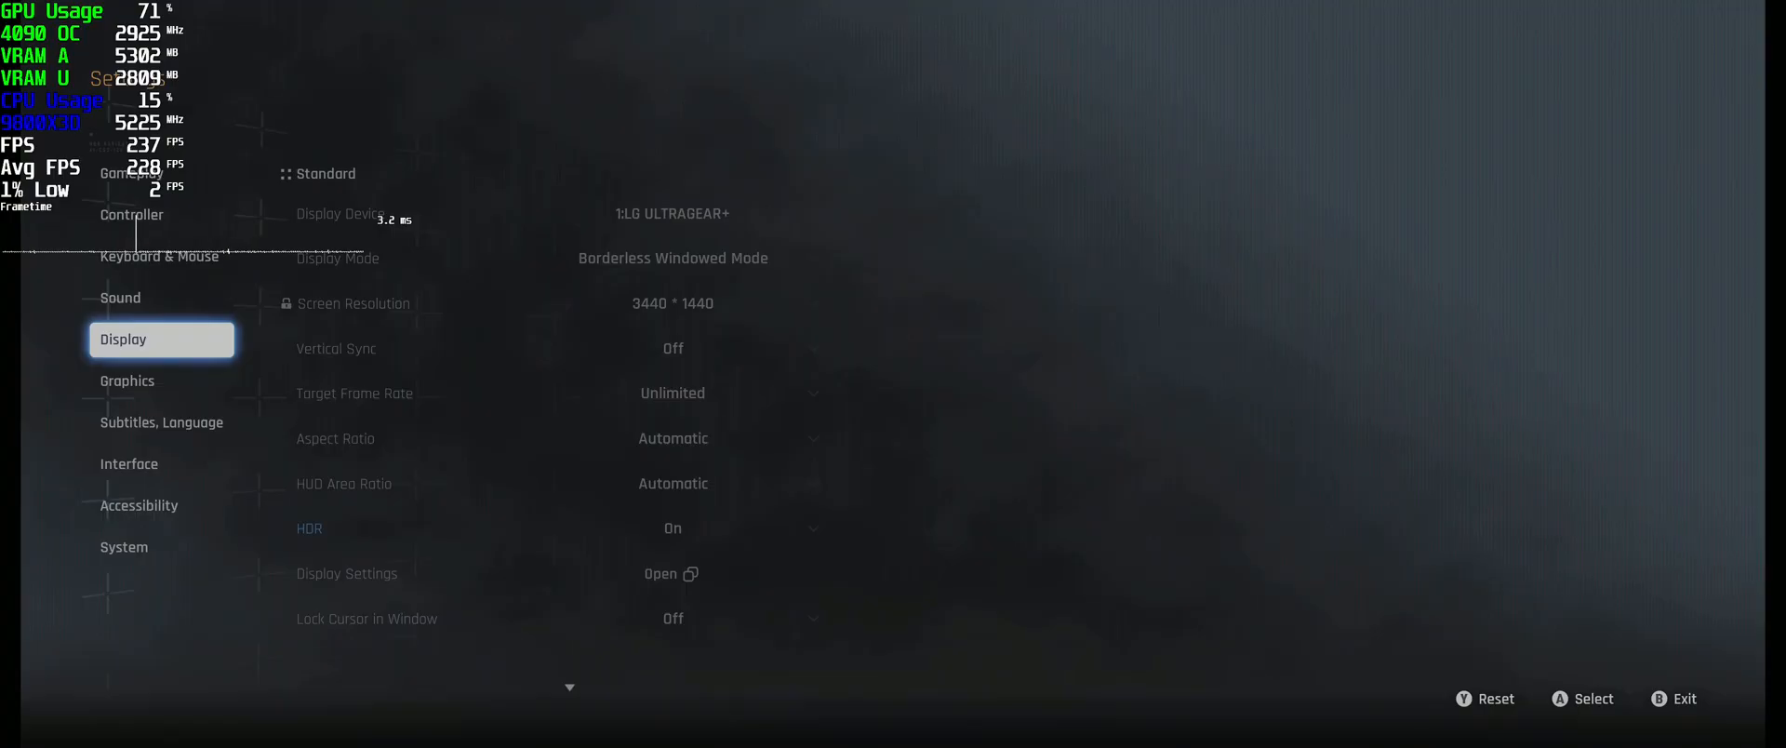
left_click(161, 381)
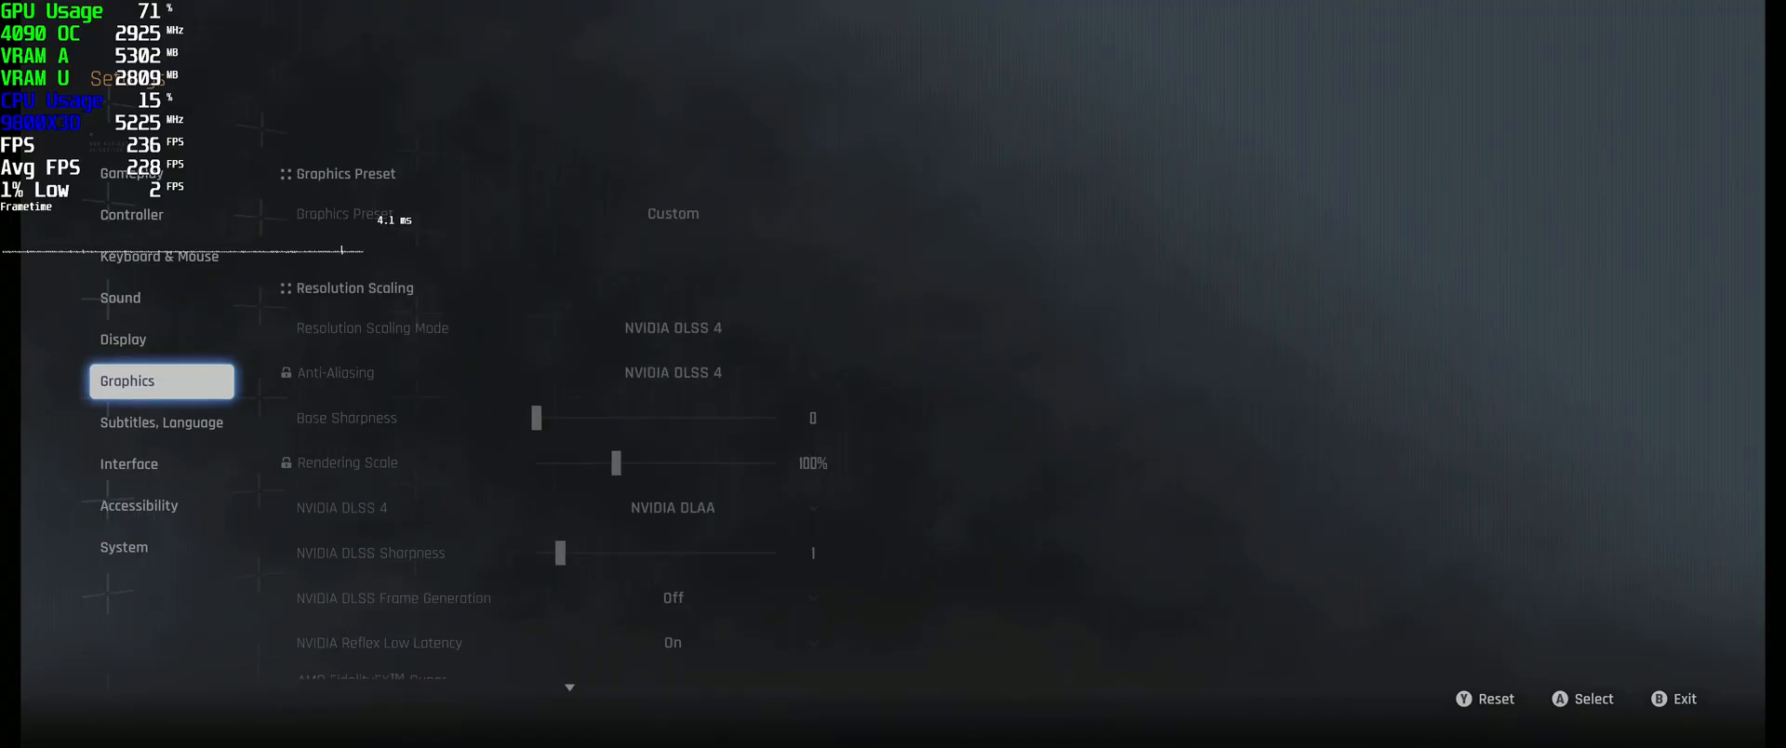
left_click(672, 508)
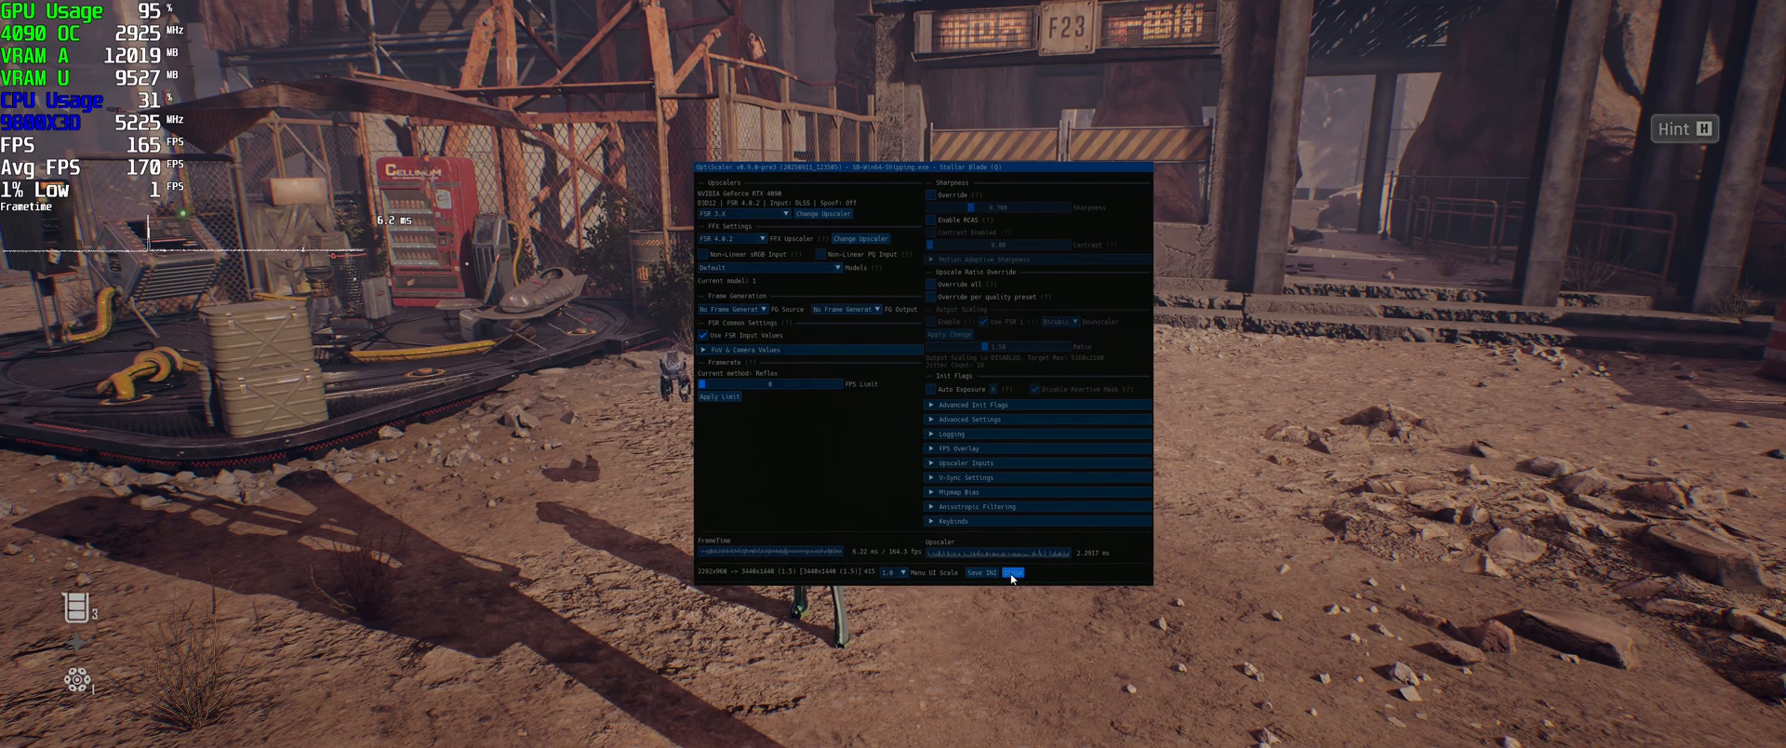
Confirm FSR 4.0.2 is active in the OptiScaler overlay and close it
left_click(1014, 571)
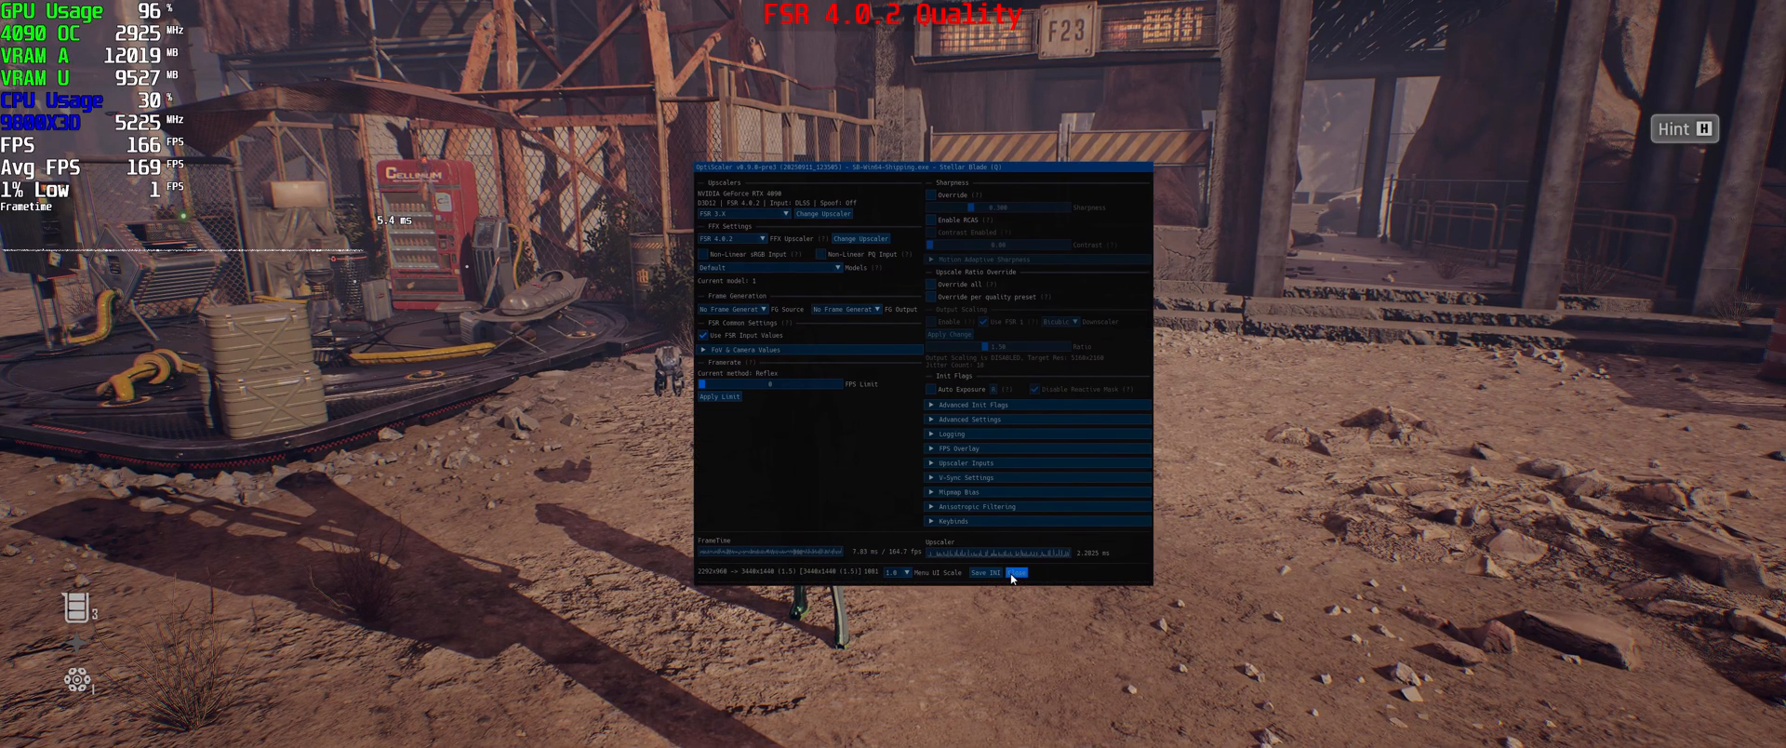
left_click(1019, 574)
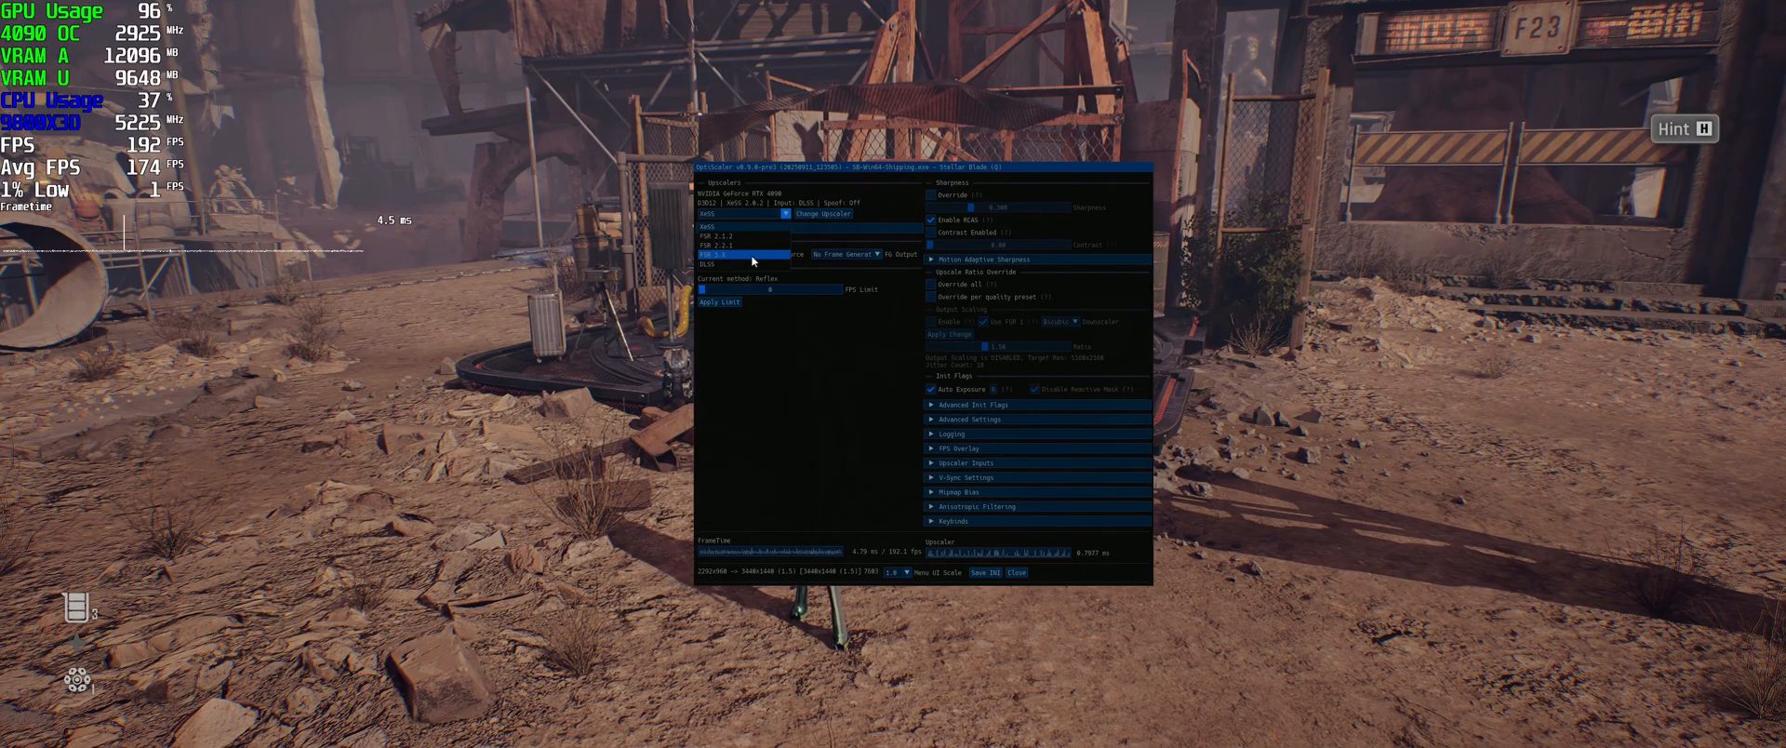
Choose the FSR 3.X upscaler, apply Change Upscaler, and close the overlay
left_click(735, 261)
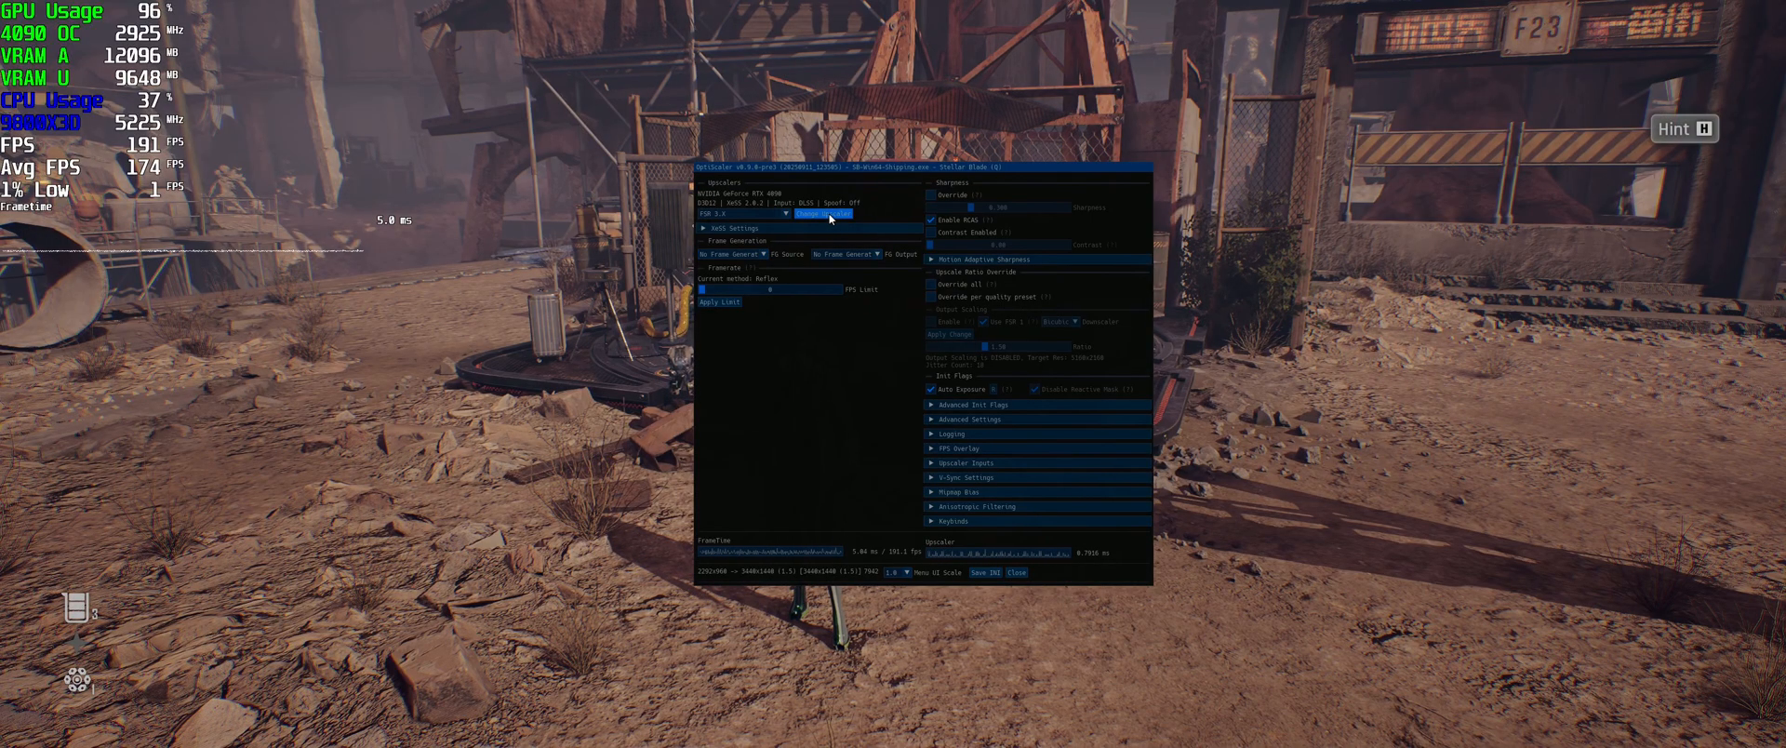
left_click(751, 213)
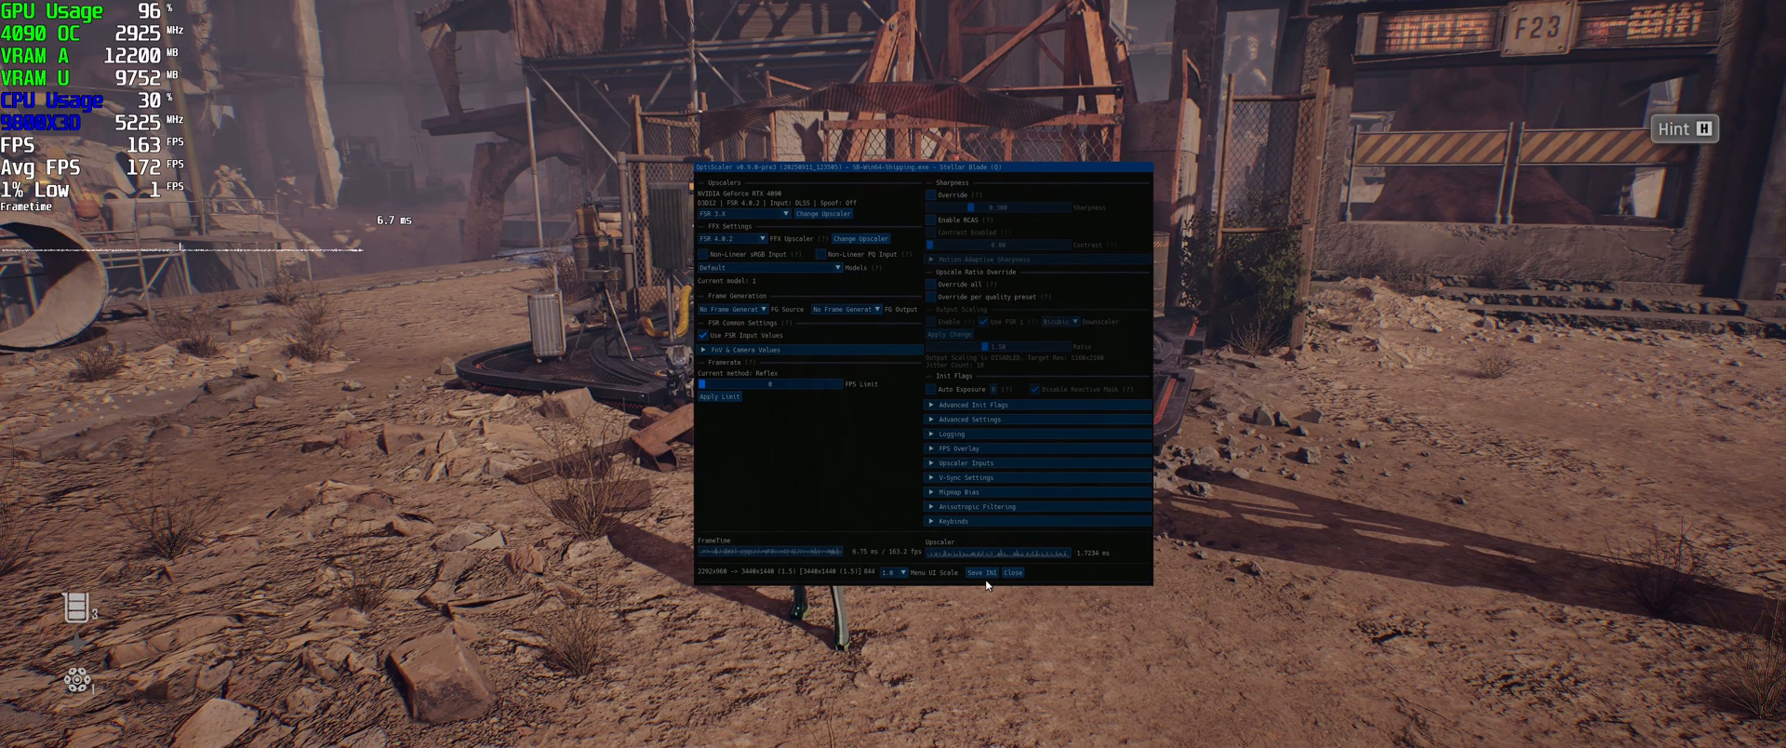
left_click(1009, 572)
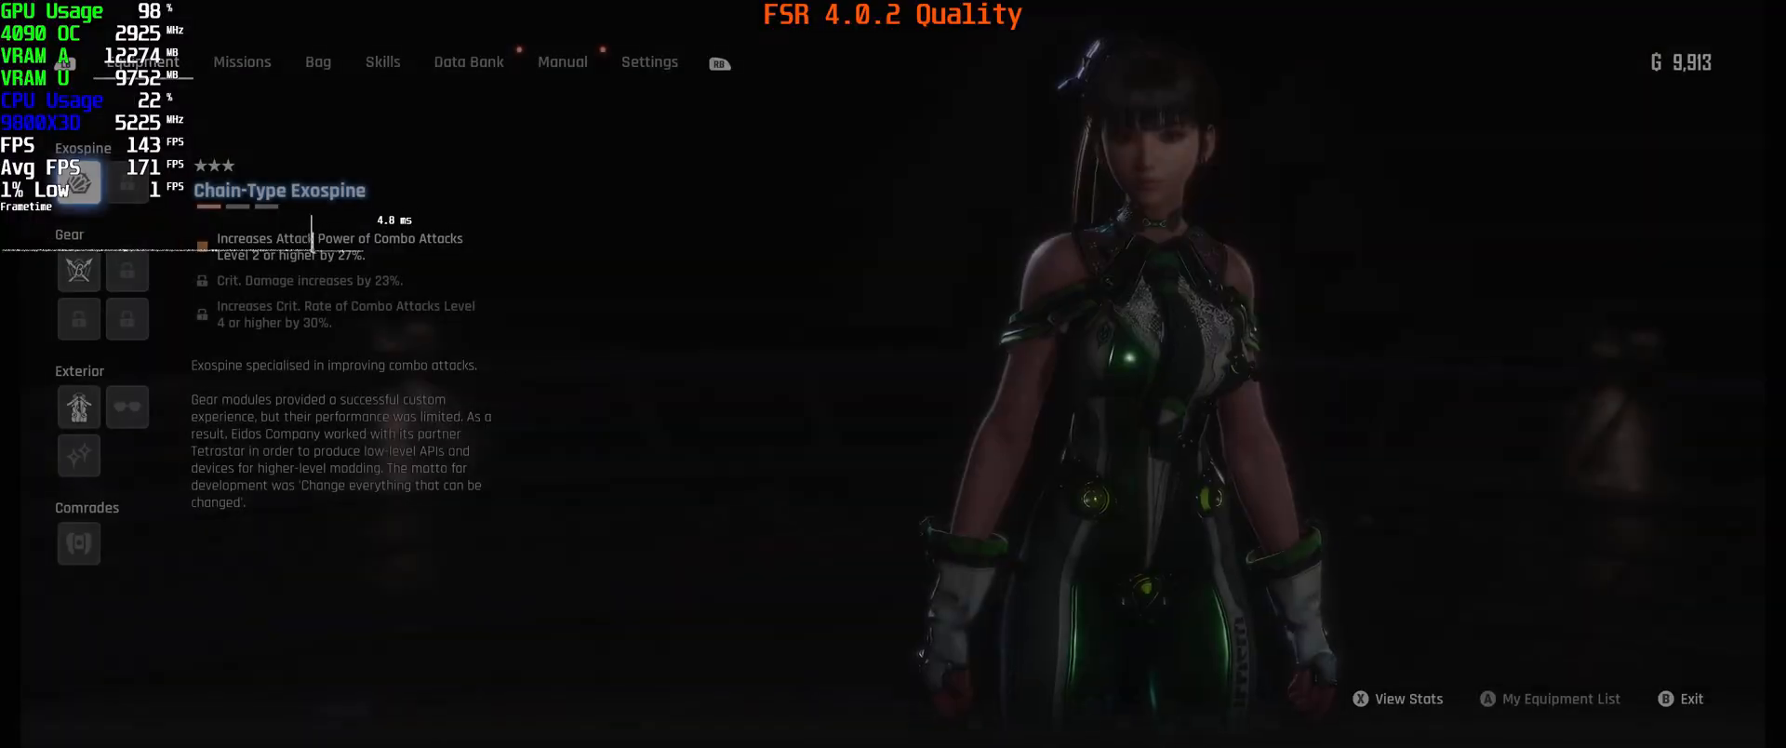
Cycle the pause menu tabs from Equipment to the Data Bank
left_click(649, 61)
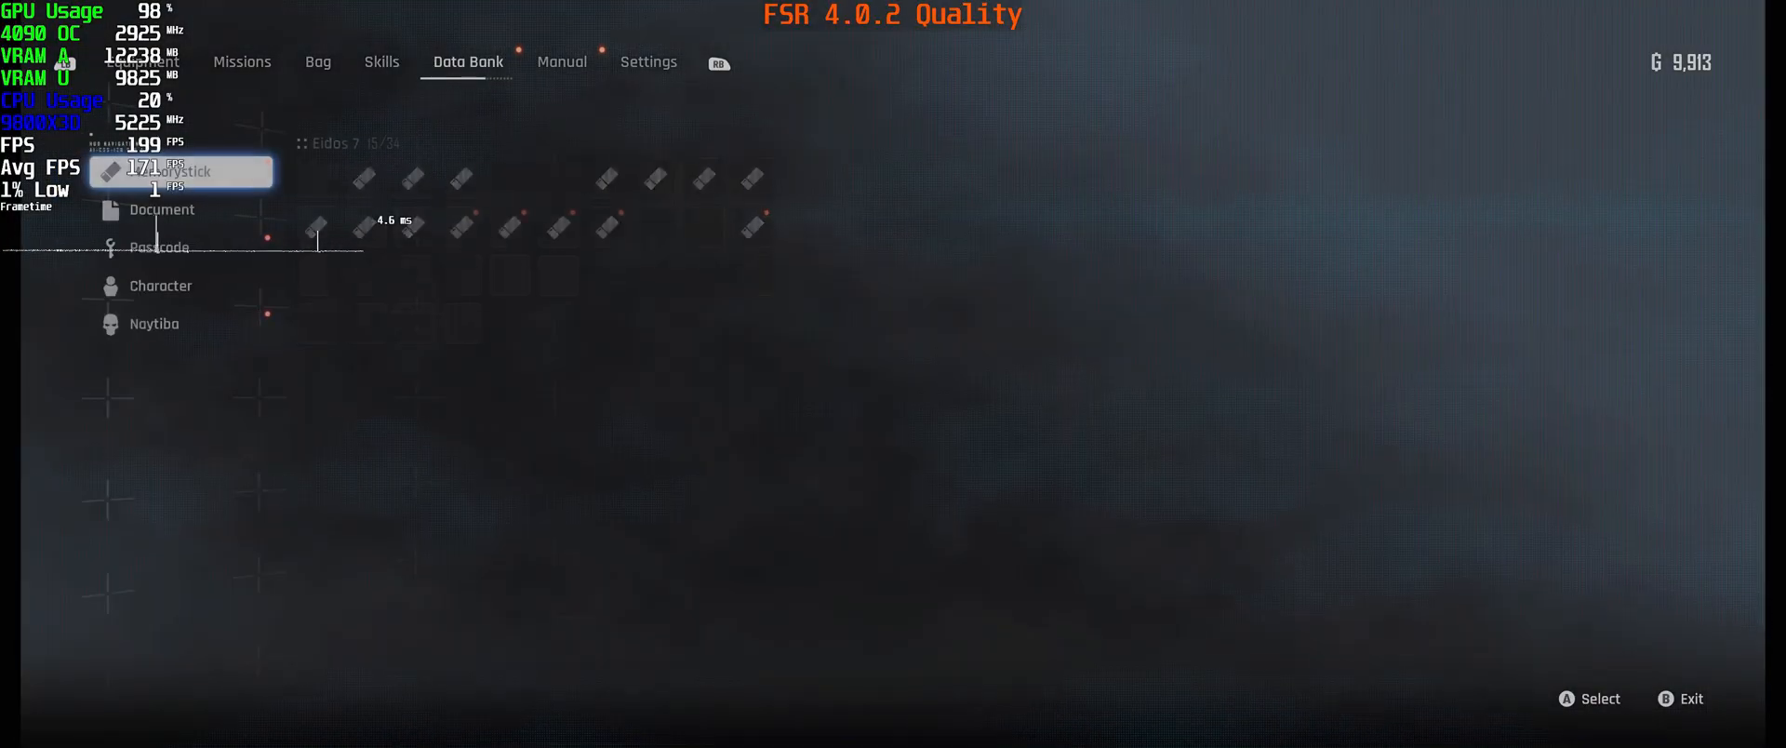
Set the NVIDIA DLSS 4 quality mode to Balanced in Settings
left_click(649, 61)
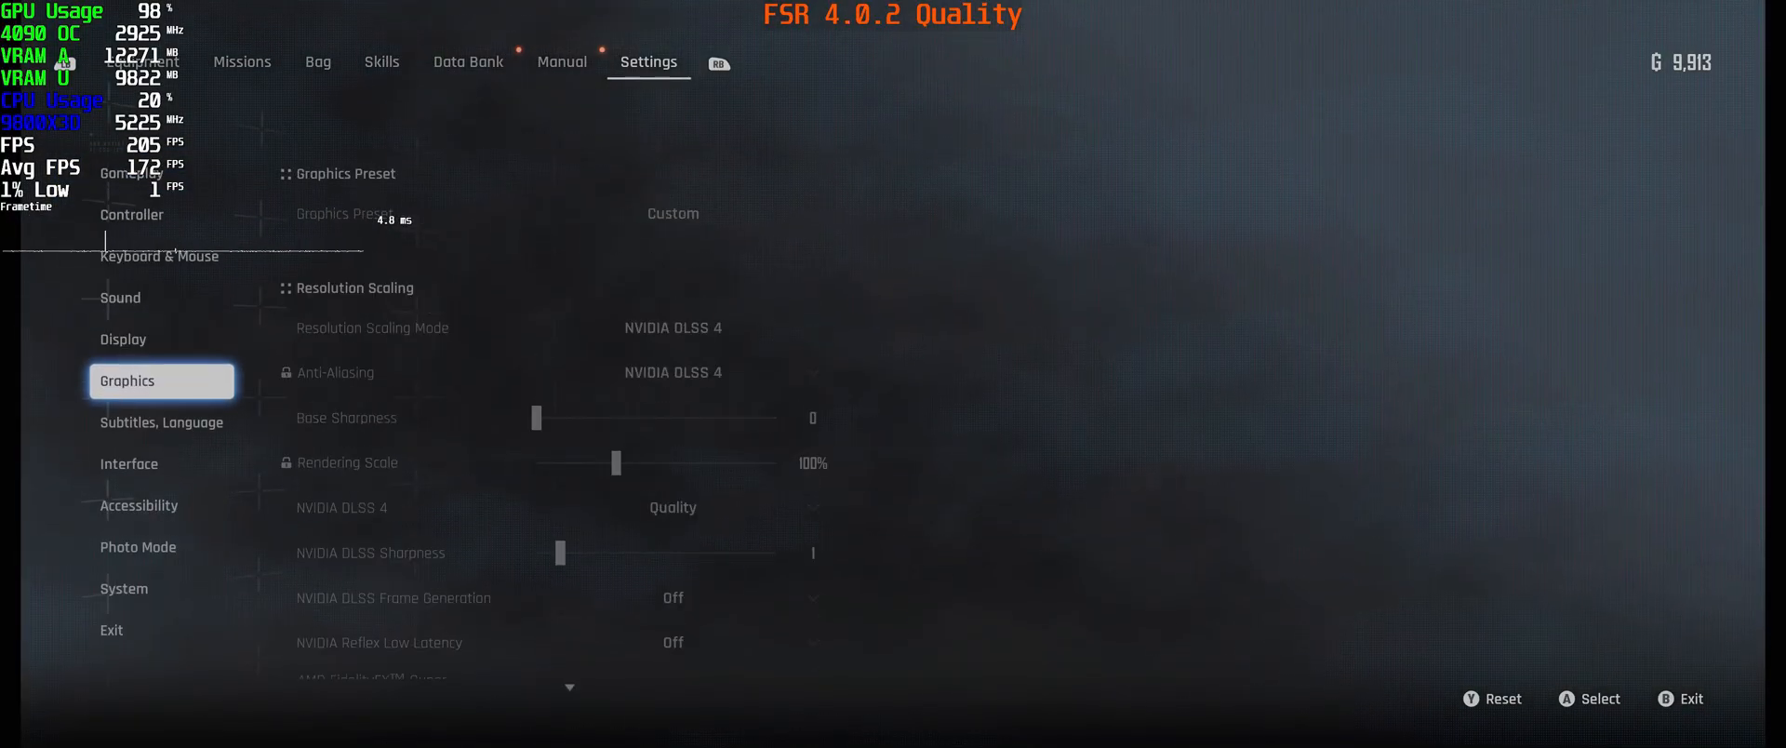
left_click(672, 508)
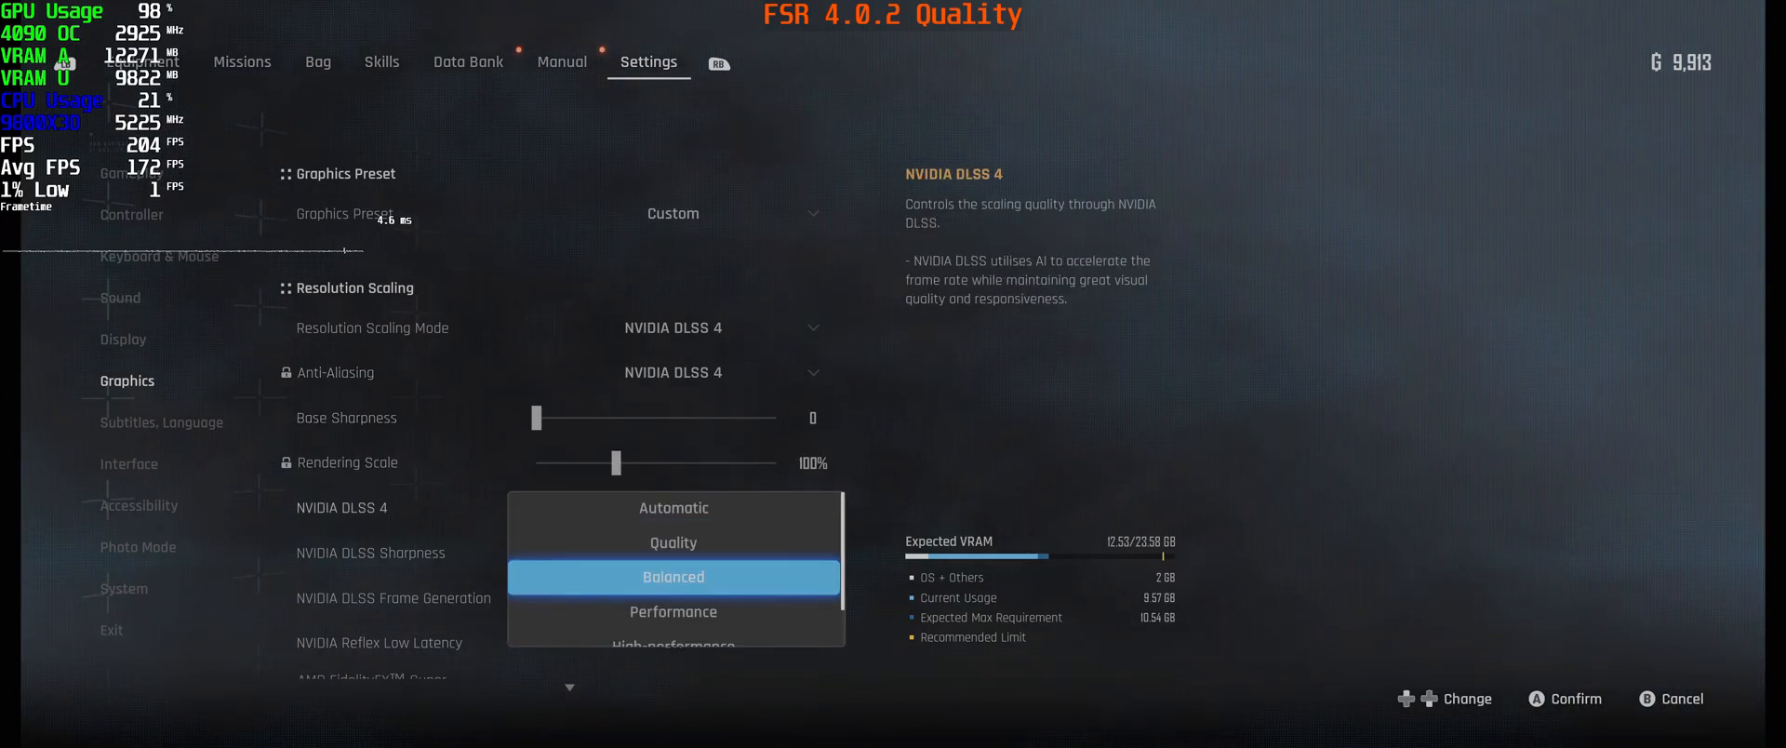
left_click(672, 577)
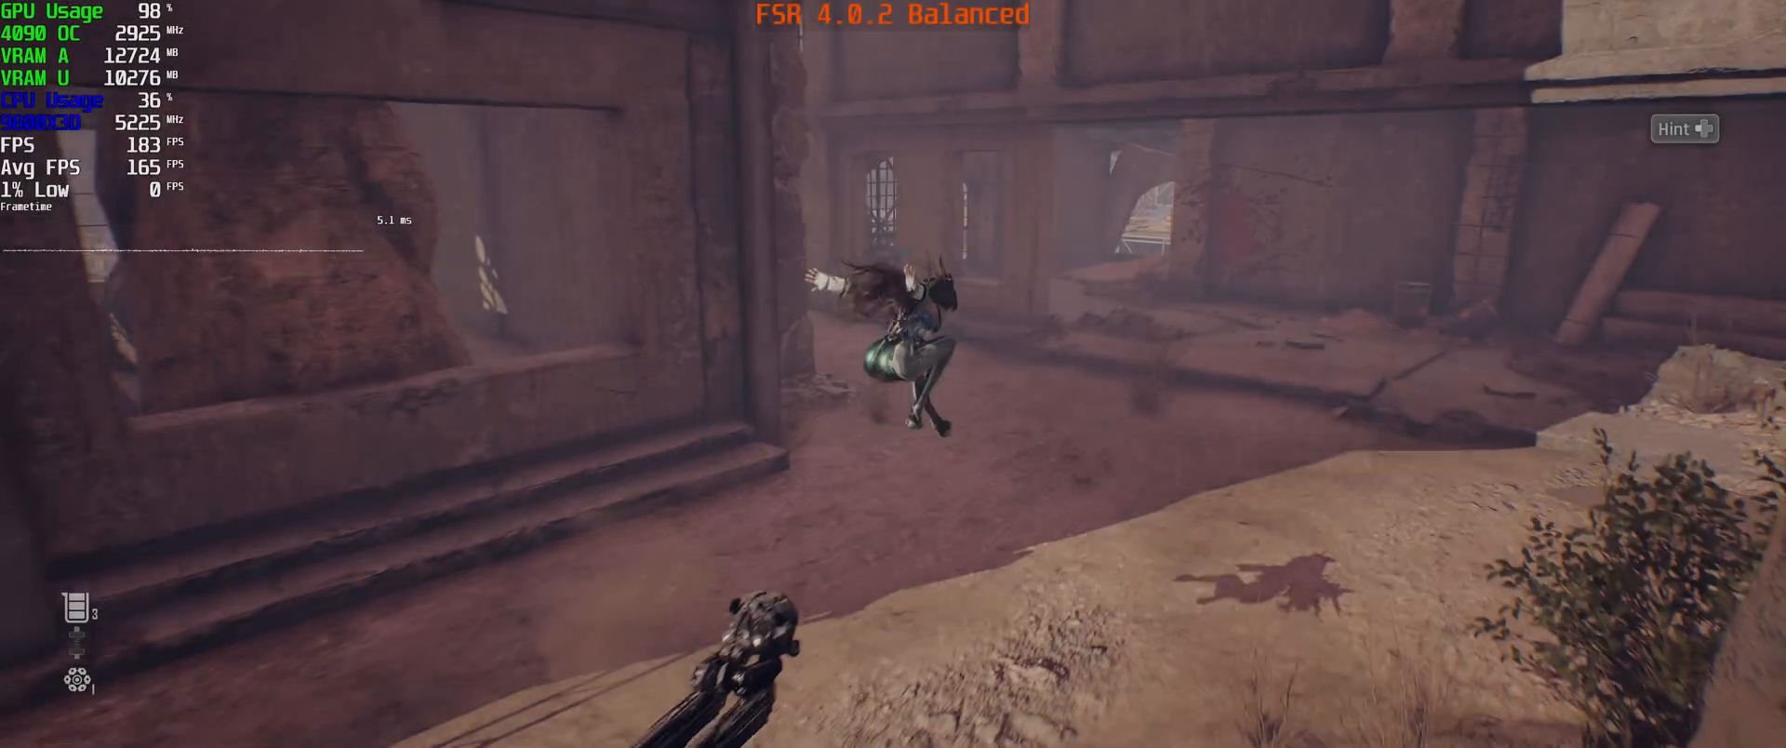